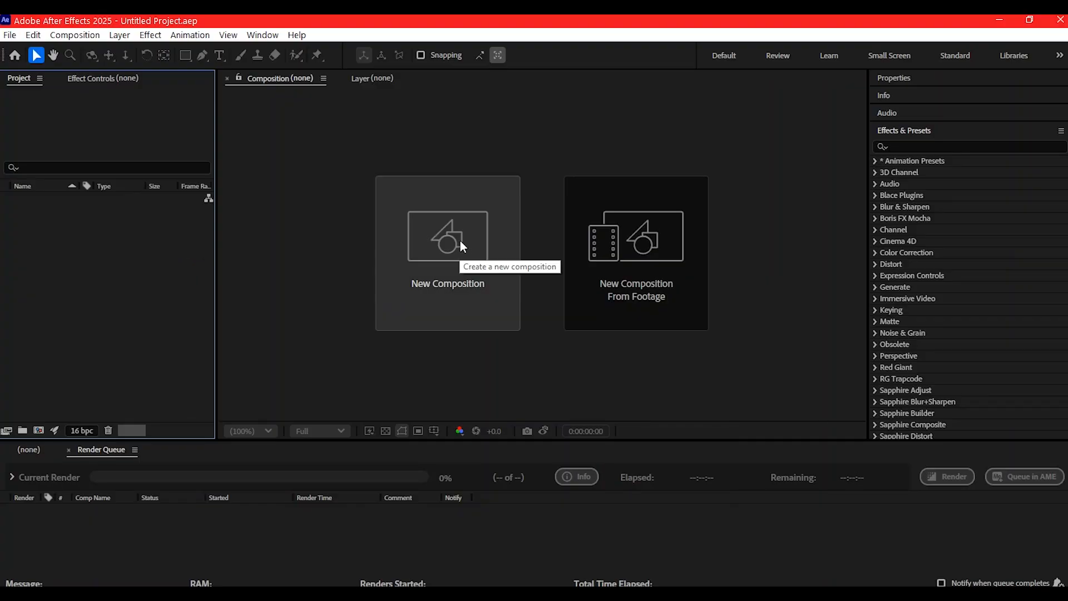
Create the 1920x1080 composition 'Cinematic Logo Reveal' at 24 frames per second
click(447, 244)
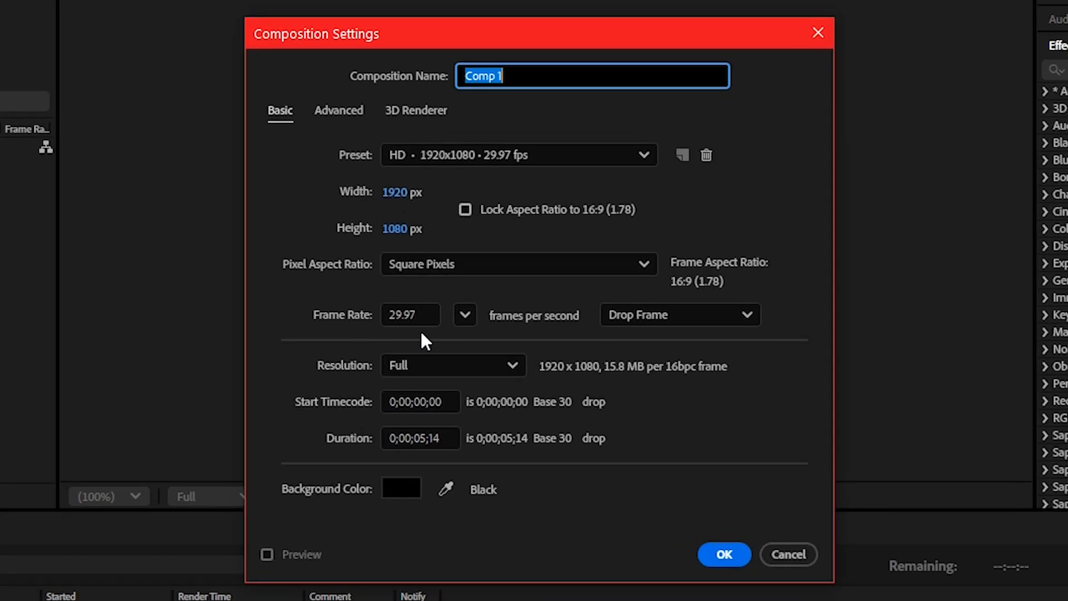
click(465, 314)
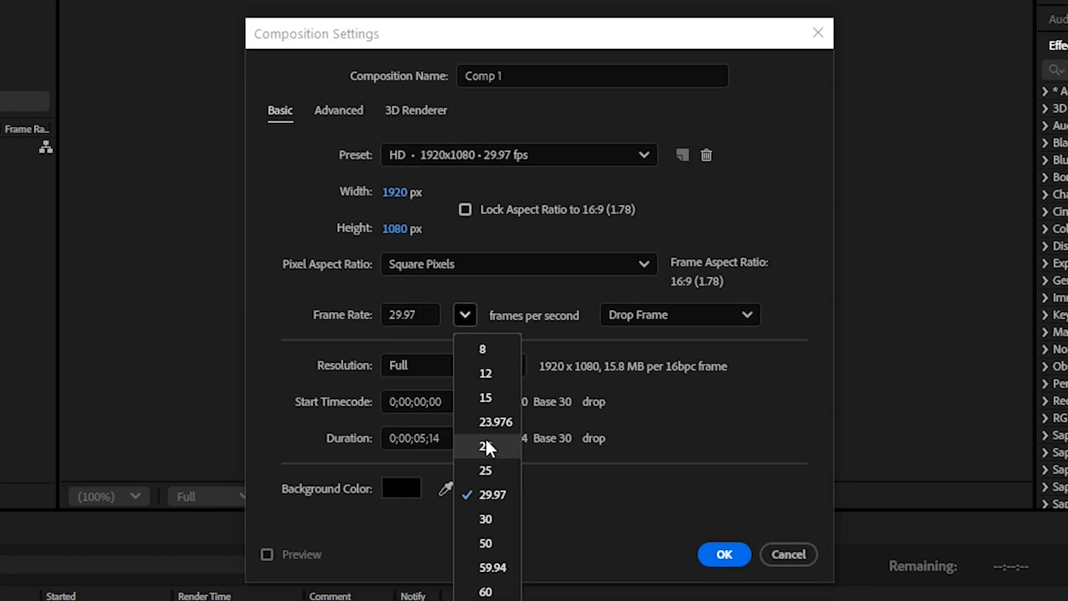
click(483, 447)
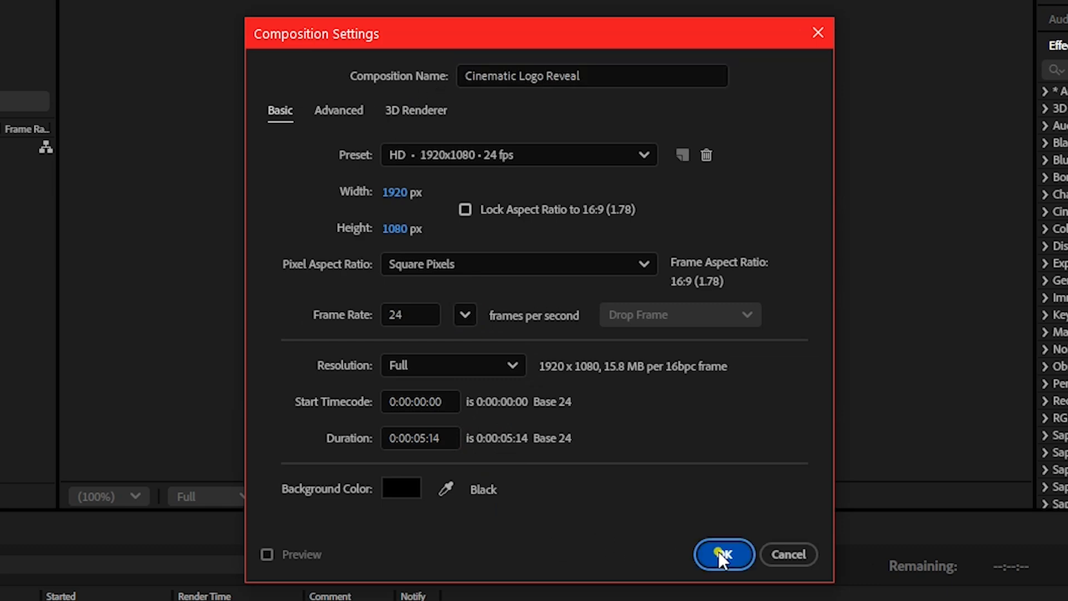
click(723, 554)
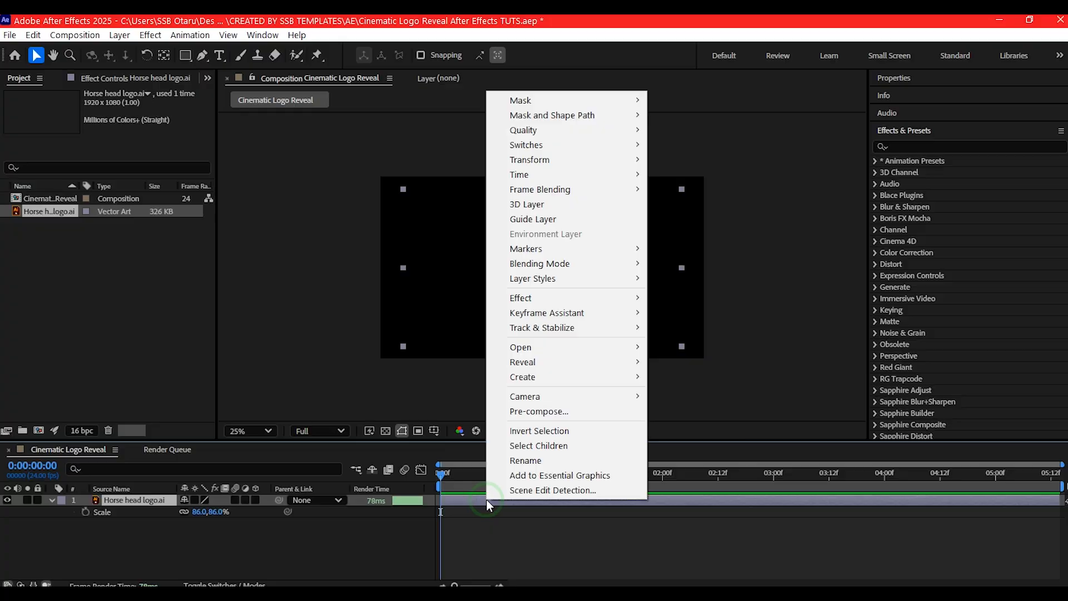
Pre-compose the horse head logo into 'LogoHolder', moving all attributes inside
click(539, 411)
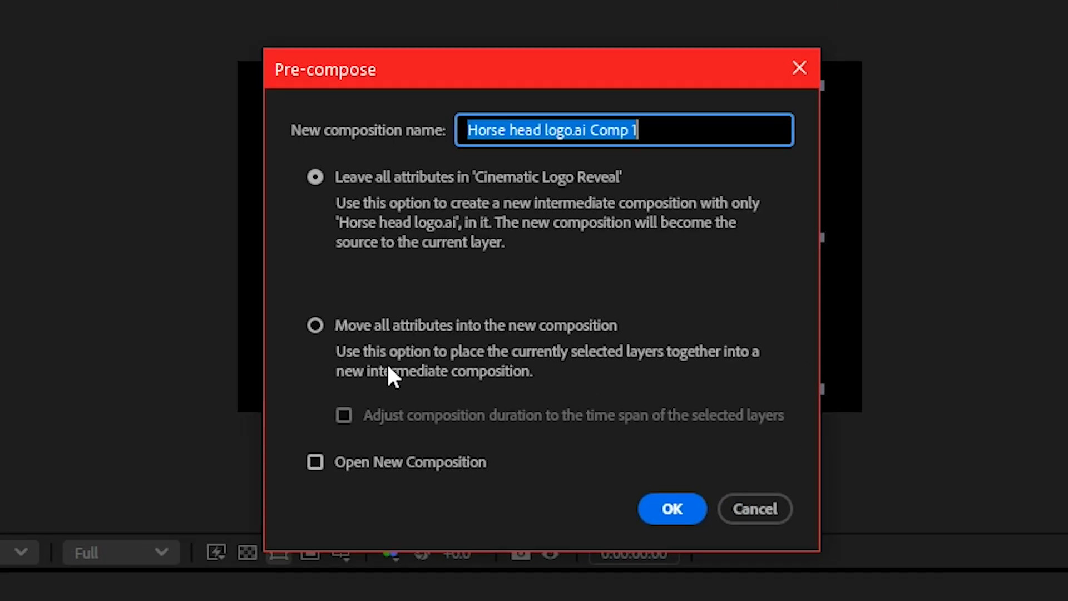
click(315, 325)
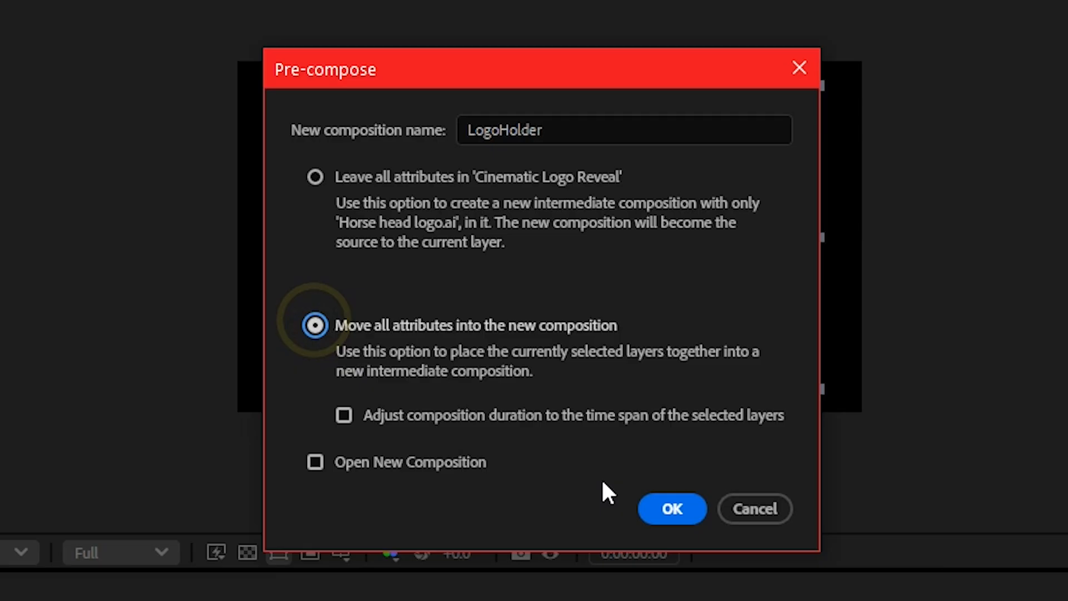
click(672, 509)
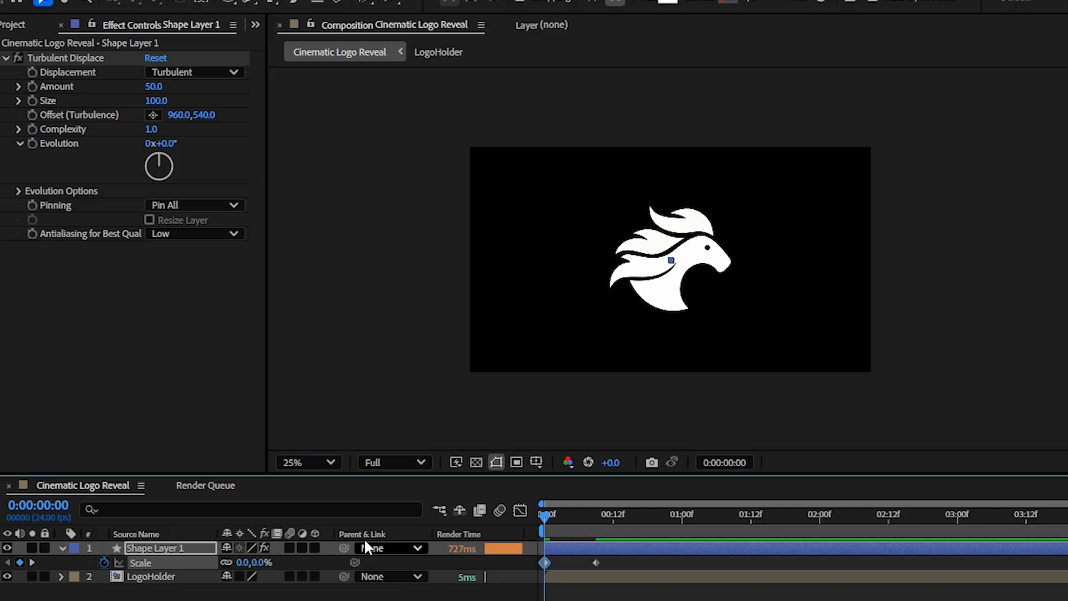
Build the Turbulent Displace blob shape scaling 0 to 100% and add a glow effect
click(591, 514)
text(glow)
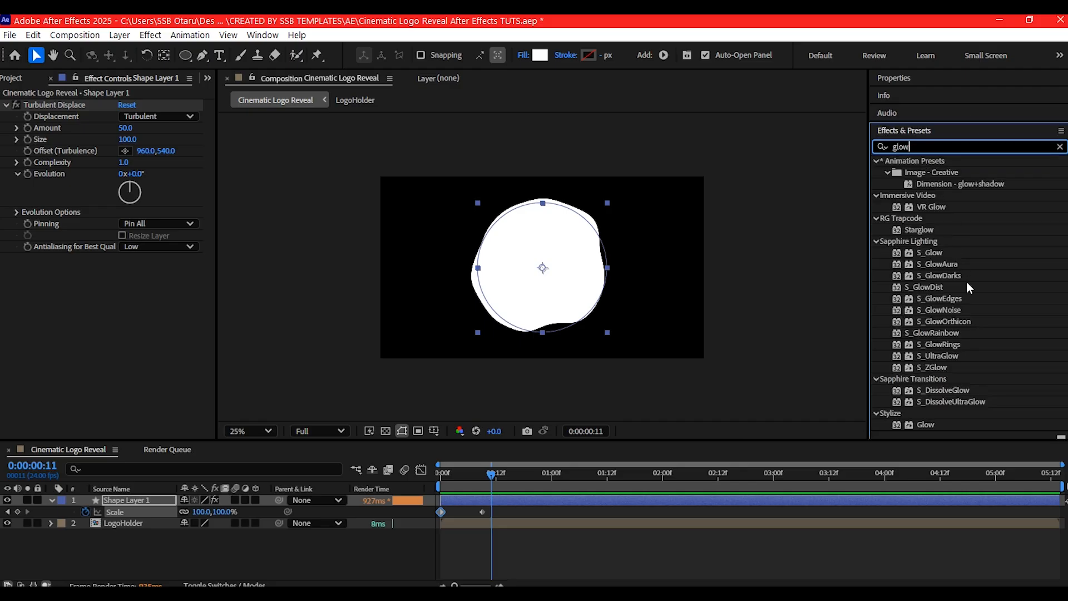
double_click(927, 424)
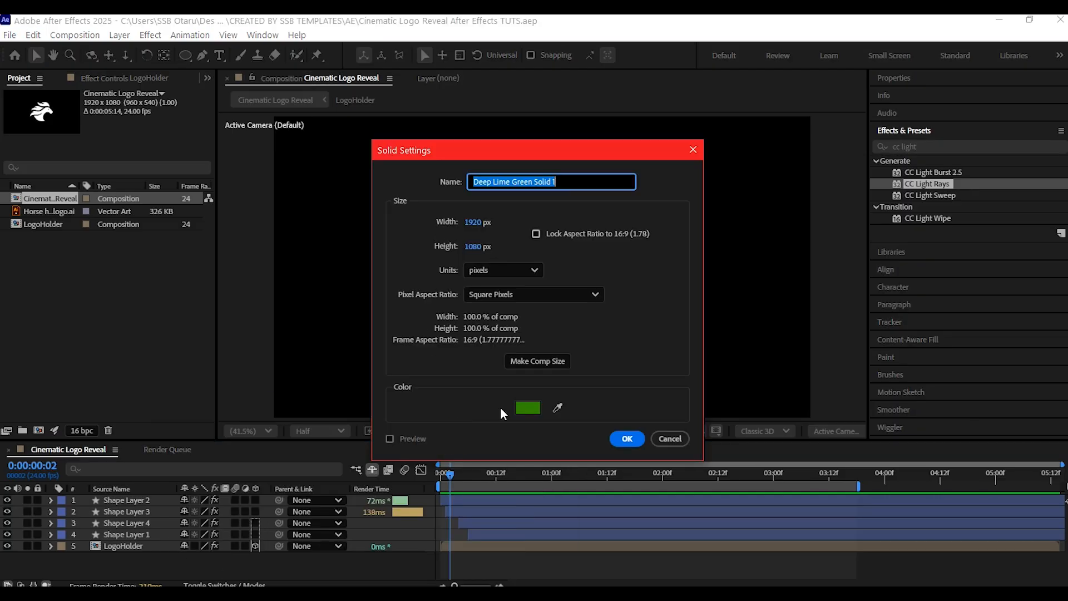
Colour the new SMoke solid white and soften it with Gaussian Blur over its feathered mask
click(528, 407)
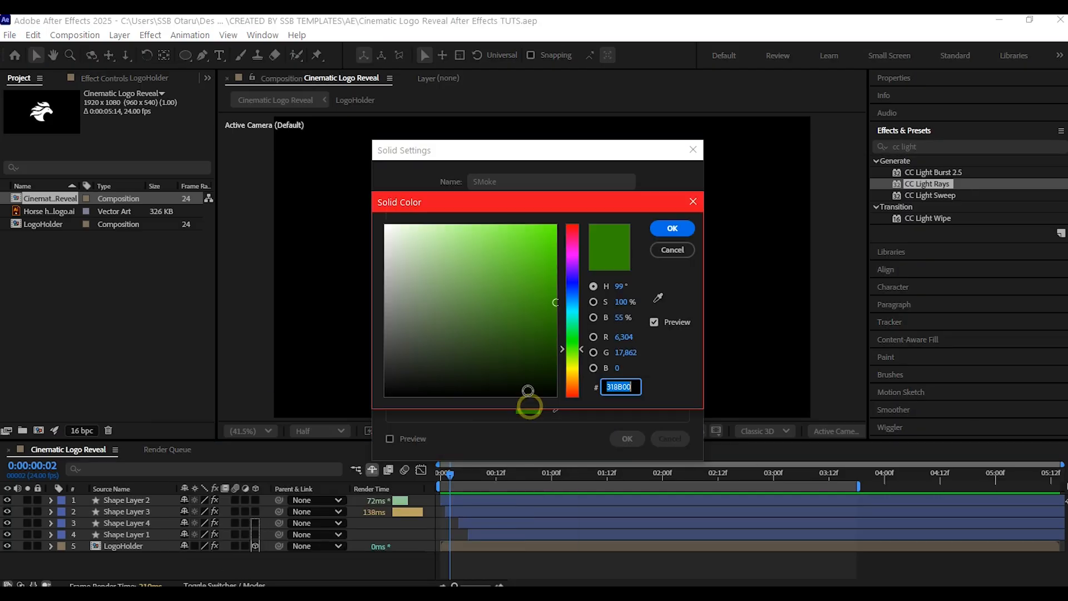
click(670, 227)
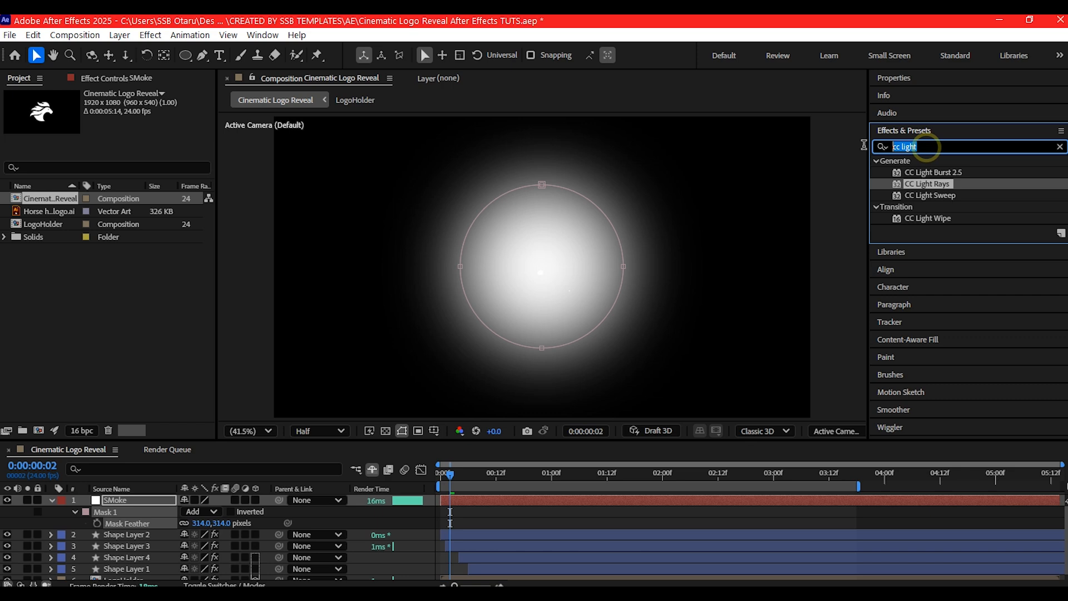
text(gaussian)
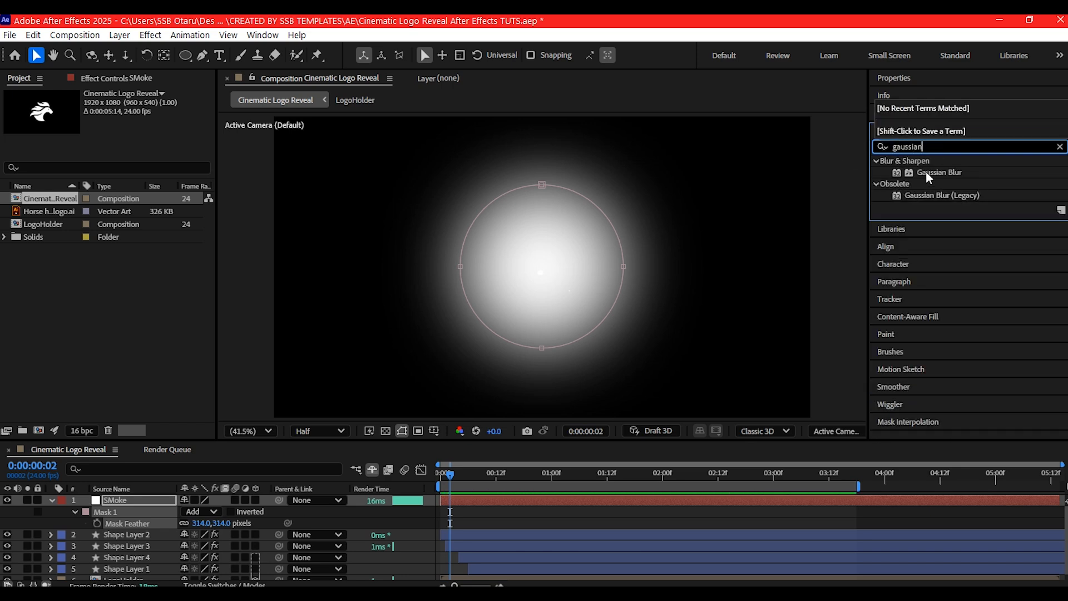
double_click(939, 171)
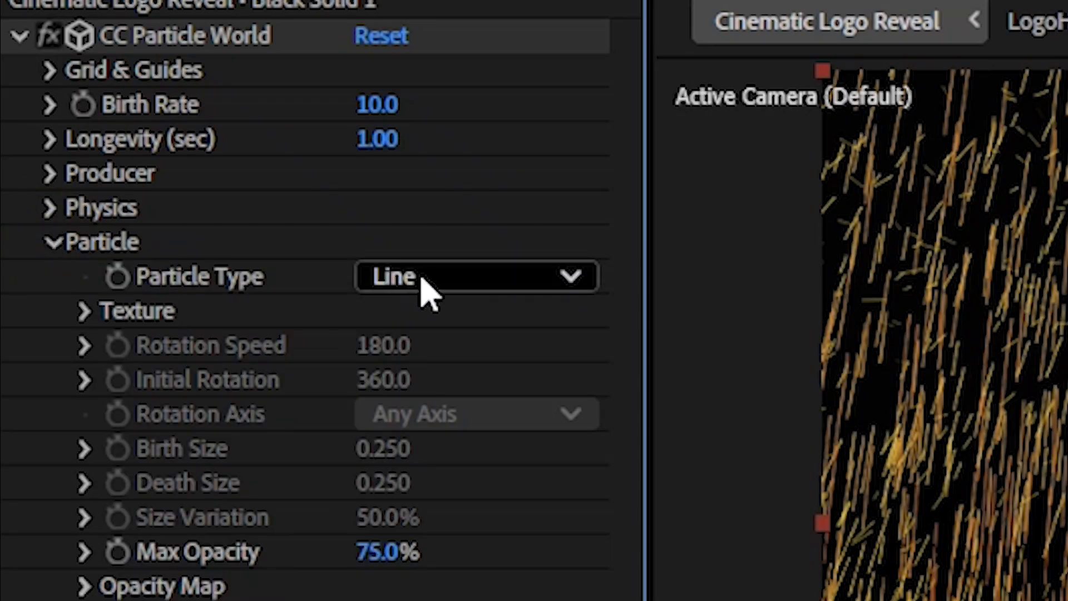
Set CC Particle World embers to a yellow Birth Color and red Death Color
scroll(down, 3)
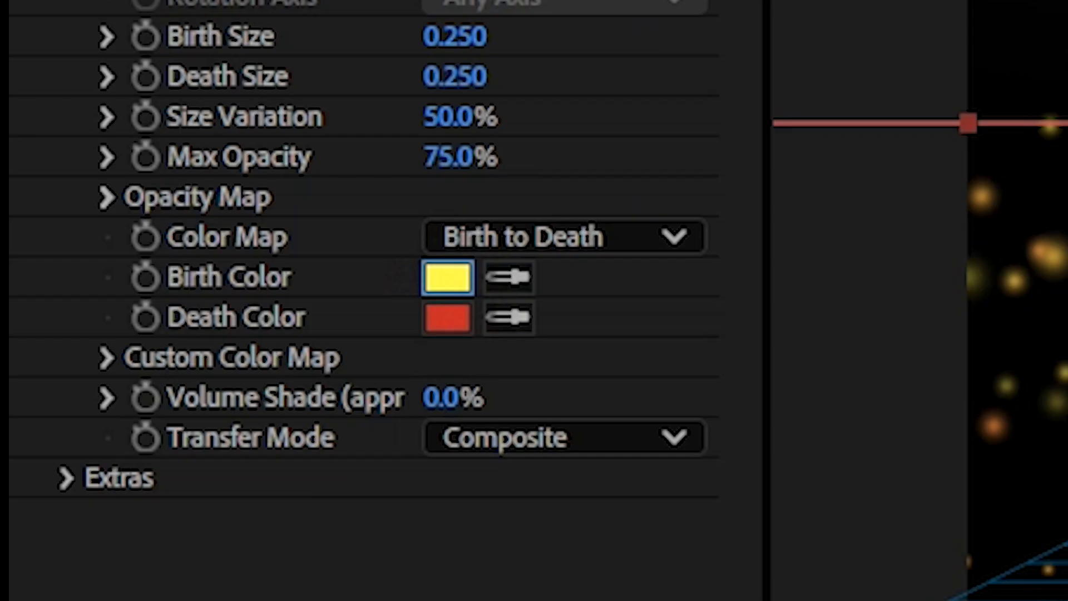
click(446, 276)
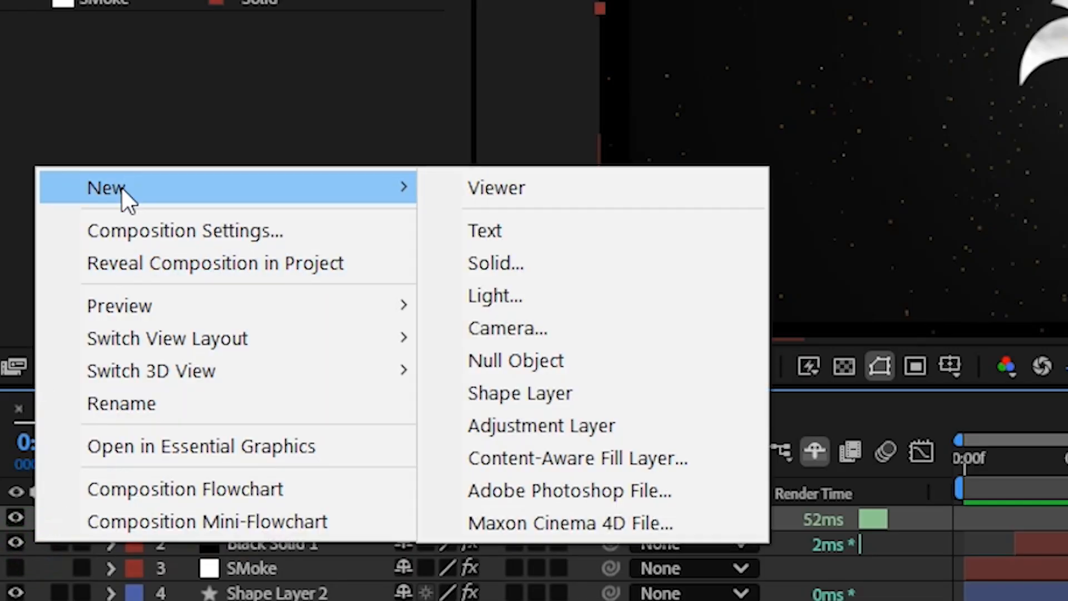
Add Camera 1 and parent it to the new Null 1 controller
click(508, 327)
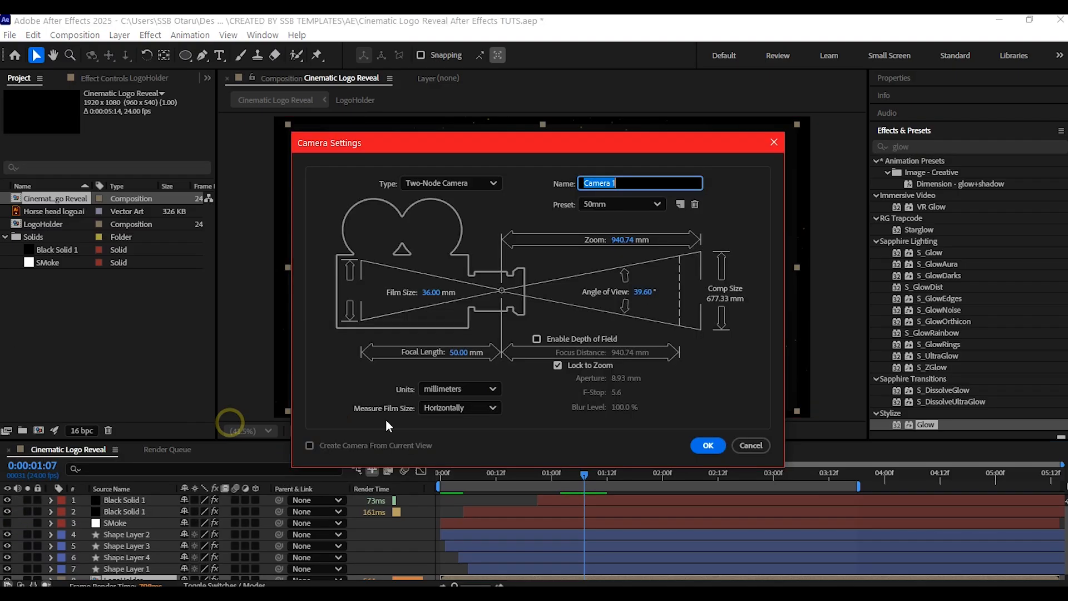
click(707, 445)
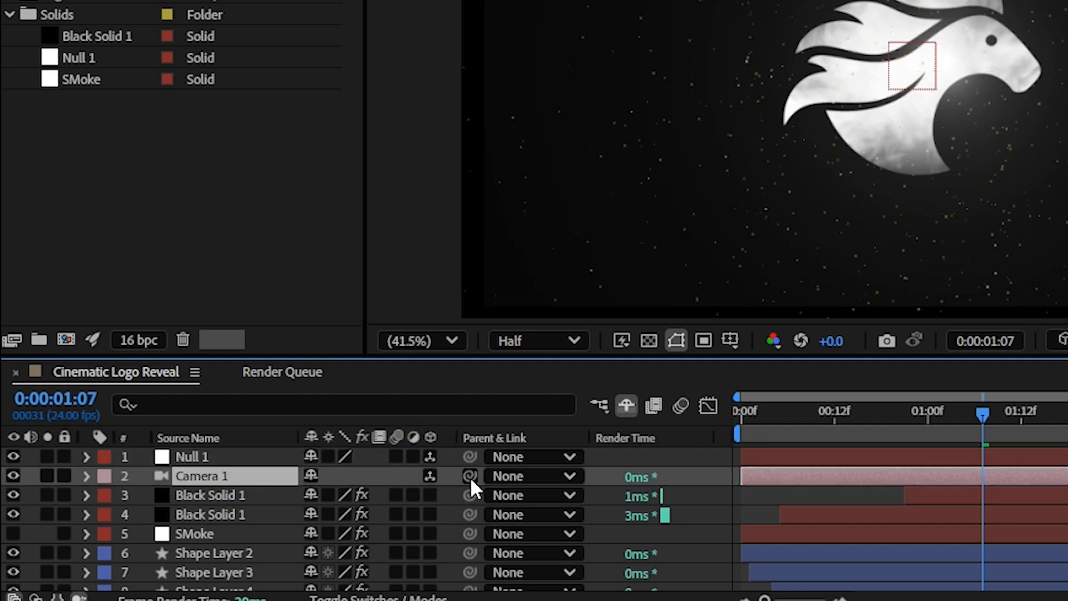
click(533, 475)
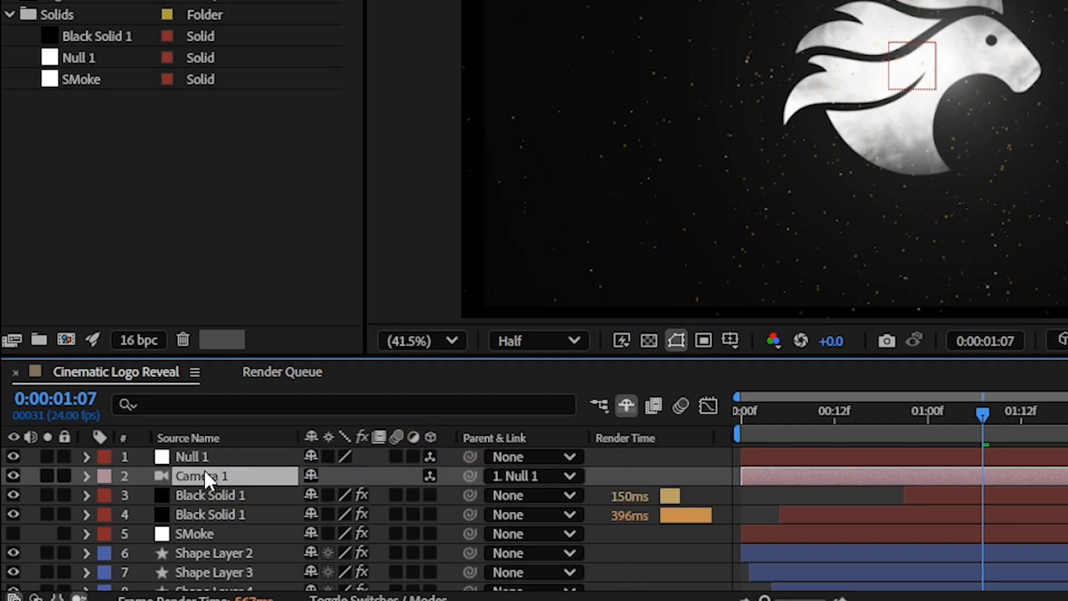
scroll(down, 3)
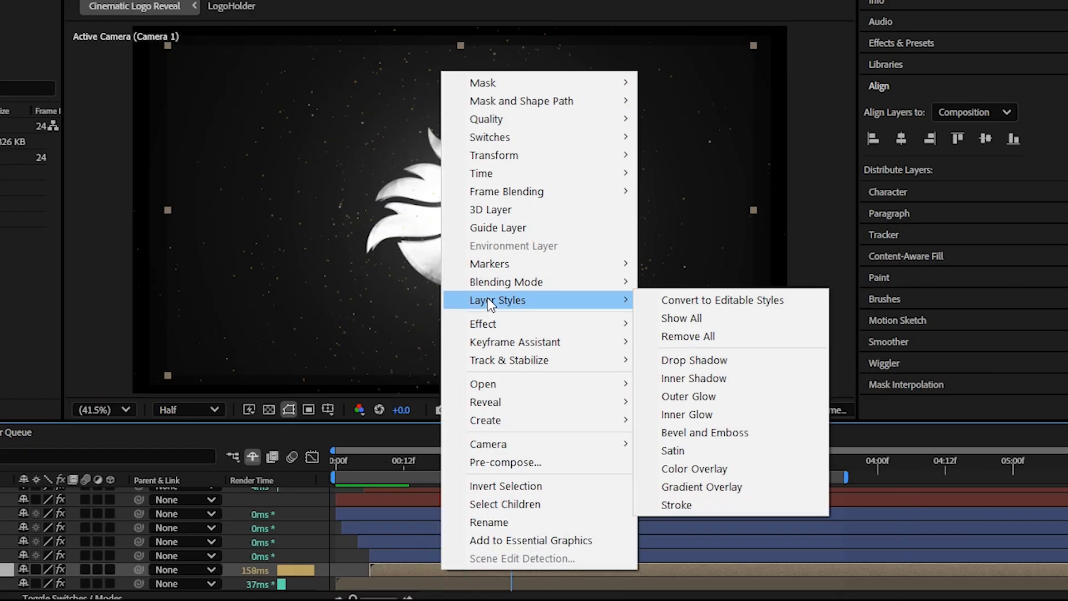
mouse_move(722, 433)
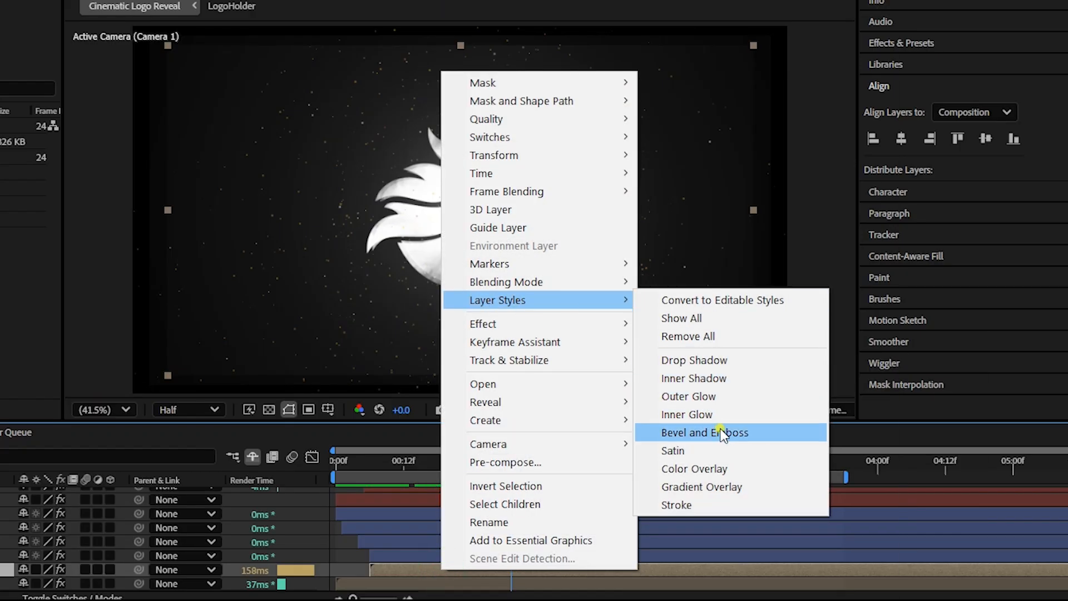
Apply the Bevel and Emboss layer style to the LogoHolder layer
click(705, 431)
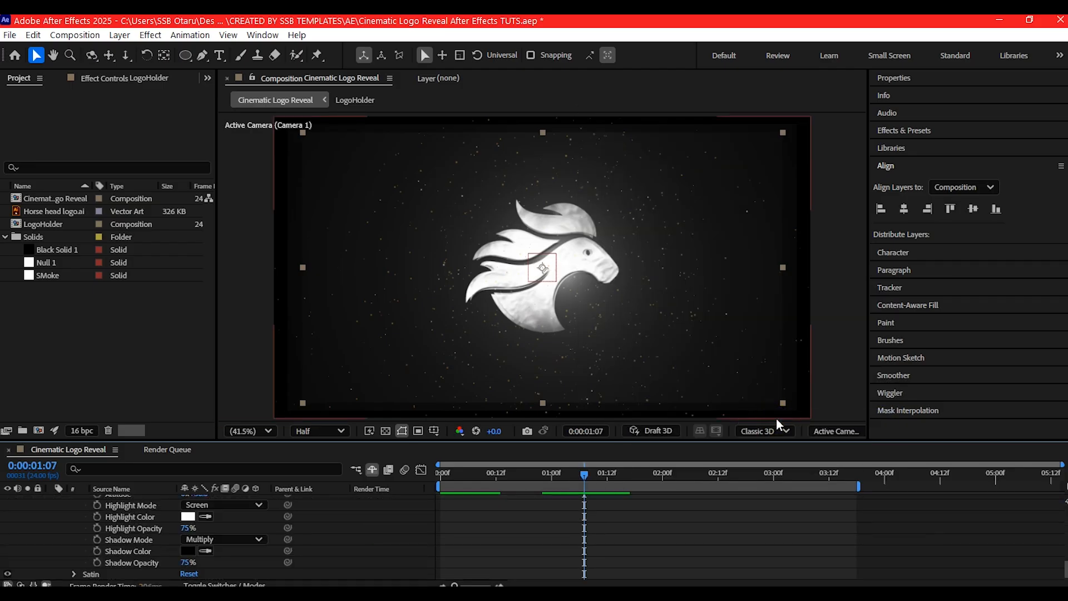
scroll(down, 3)
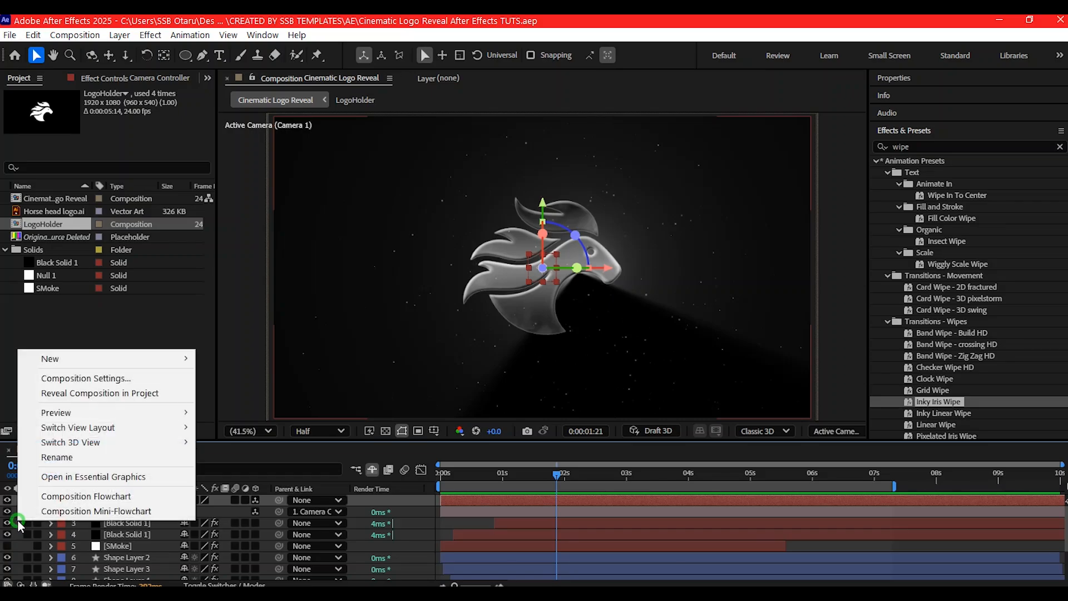
Add an adjustment layer with Curves and Tint, pulling down the Blue channel curve
click(50, 358)
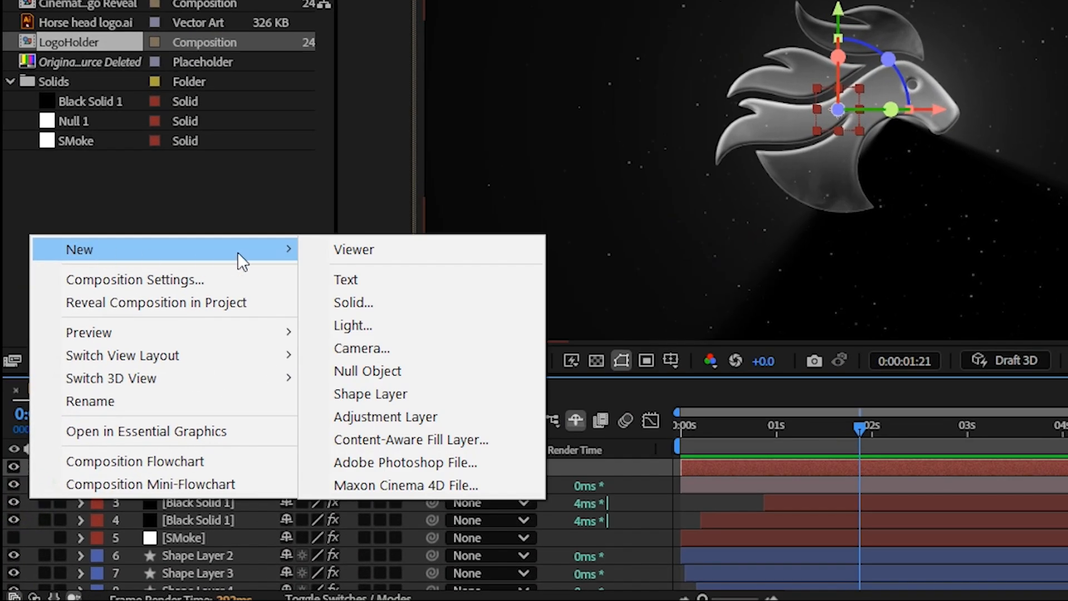
mouse_move(385, 416)
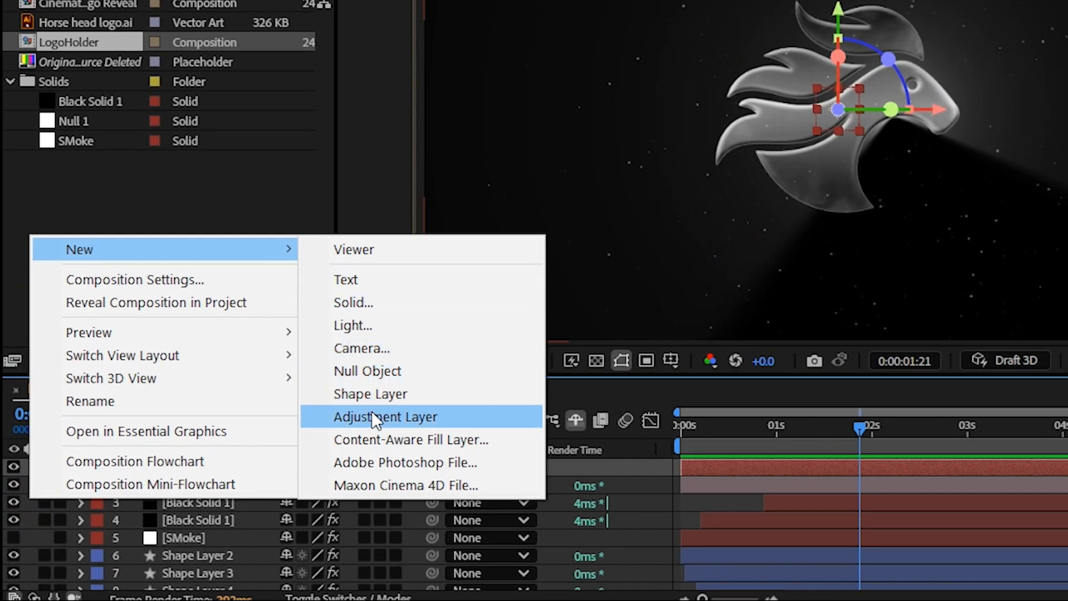
click(386, 416)
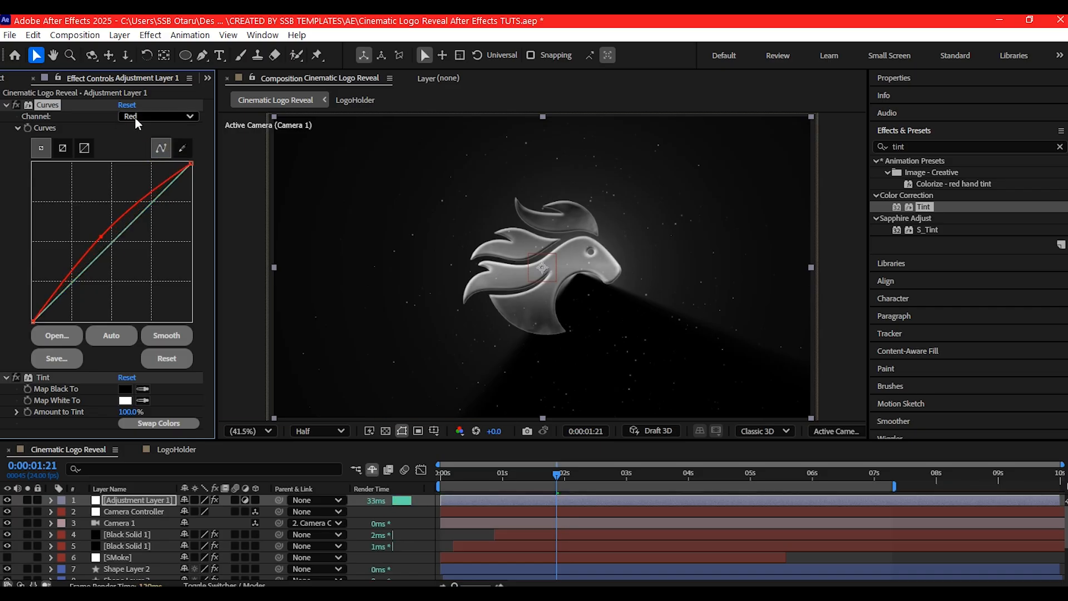
click(158, 115)
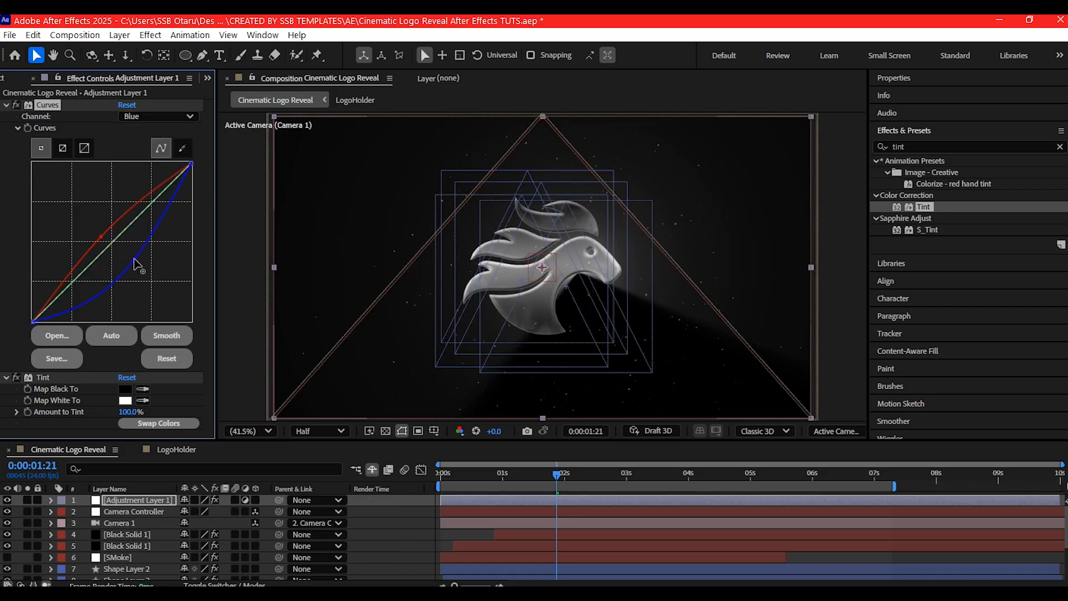
click(125, 399)
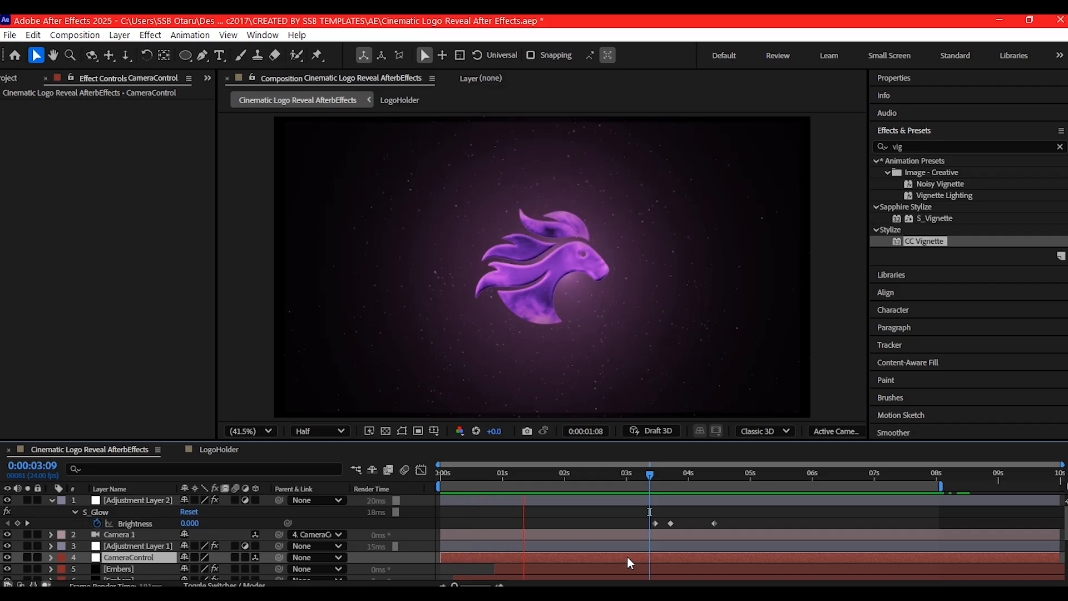
click(649, 472)
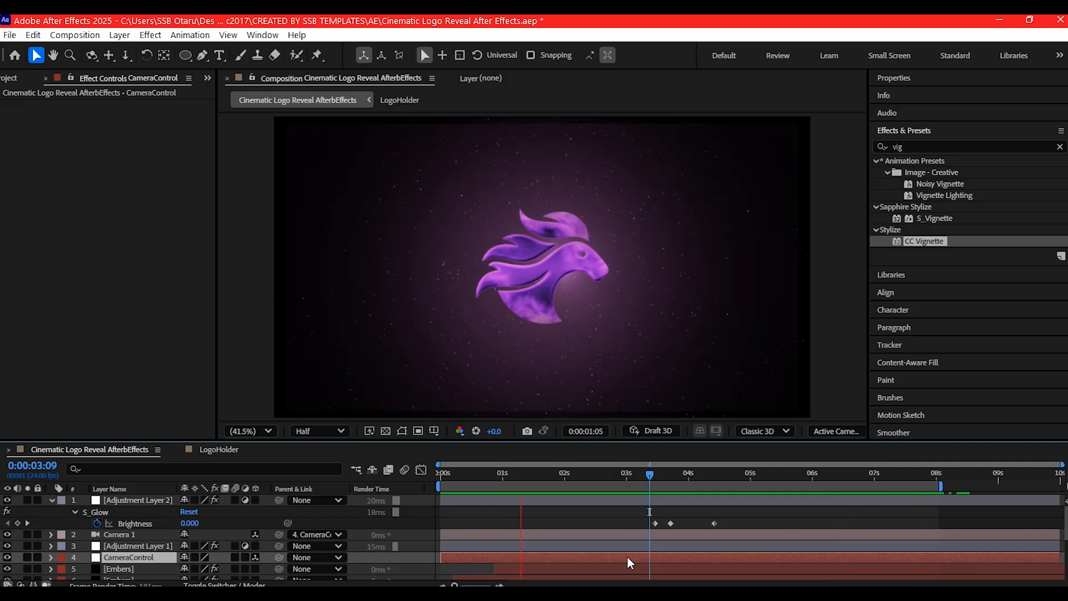
click(649, 473)
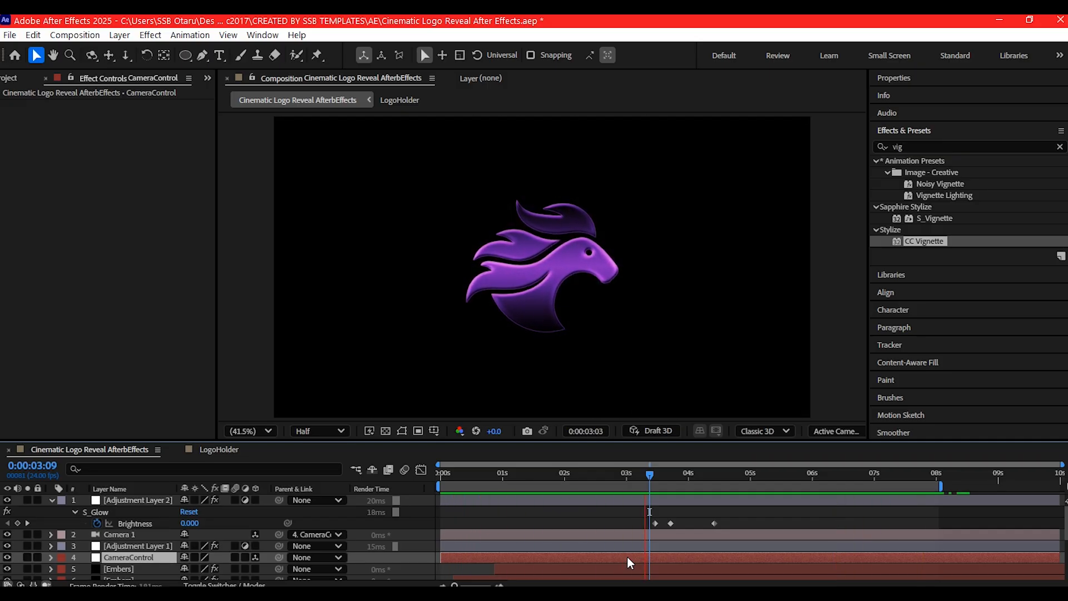